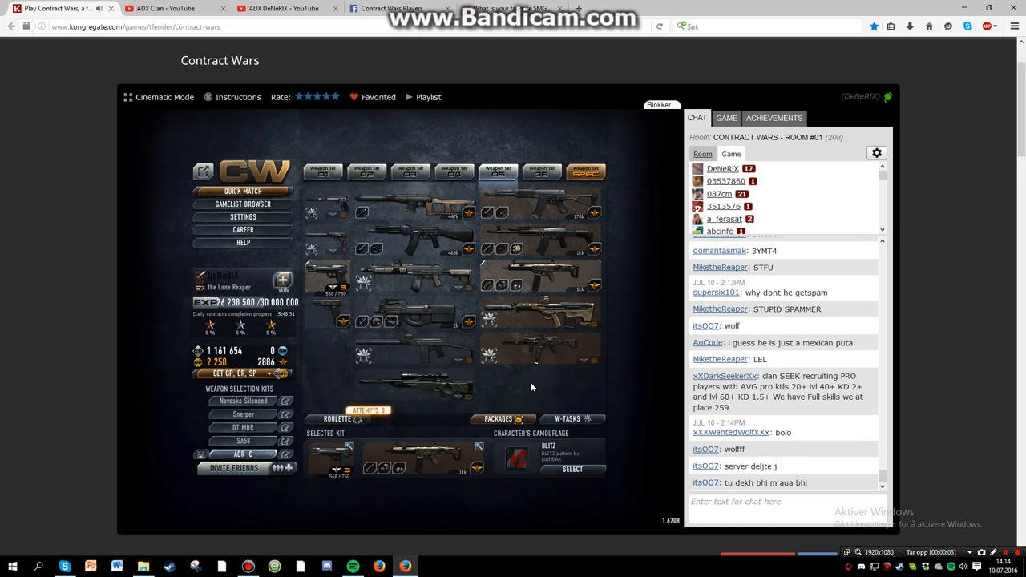
- Switch Contract Wars to fullscreen so the game fills the whole display
{"action": "left_click", "coordinate": [157, 98]}
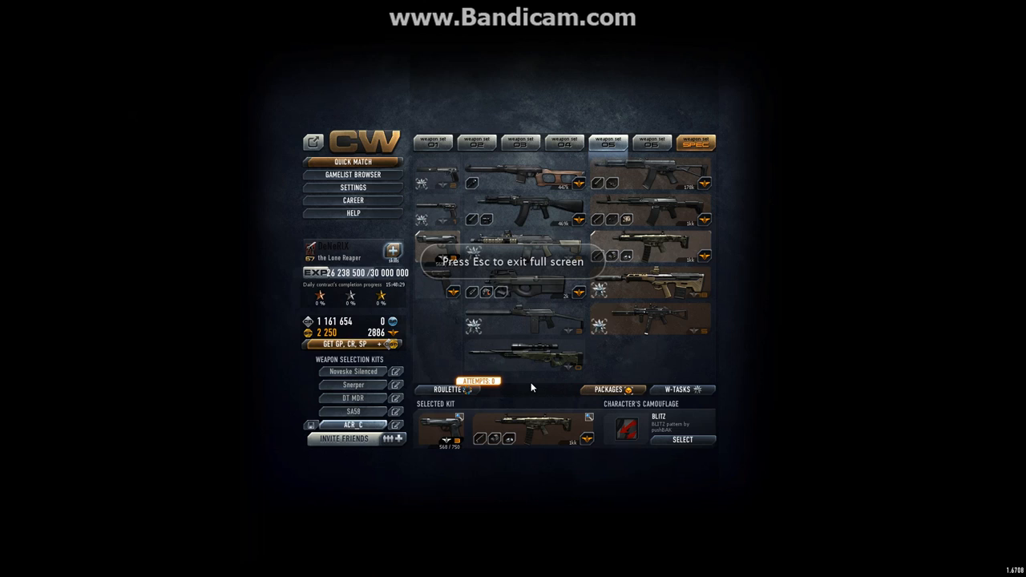
{"action": "mouse_move", "coordinate": [719, 363]}
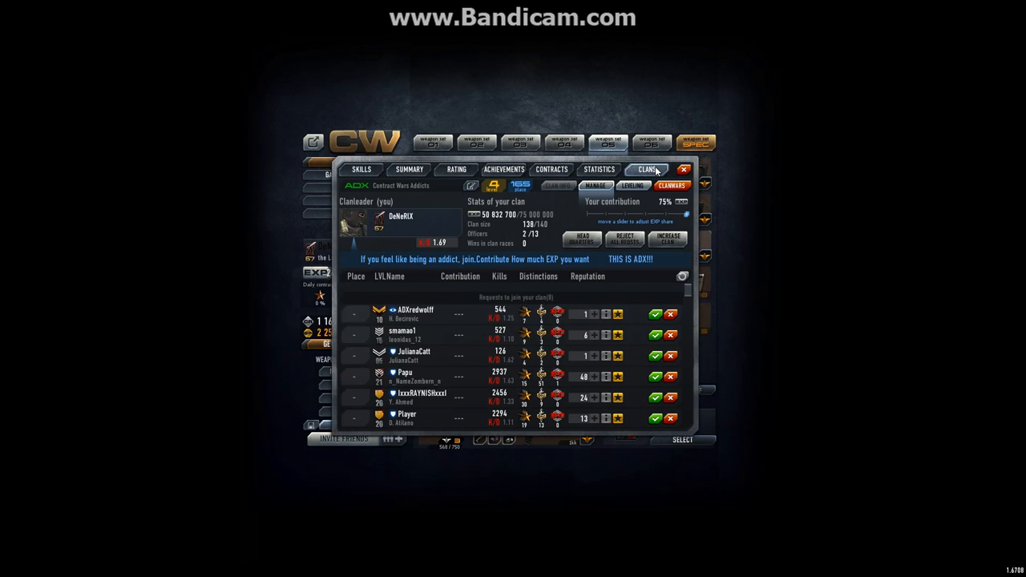
{"action": "mouse_move", "coordinate": [535, 286]}
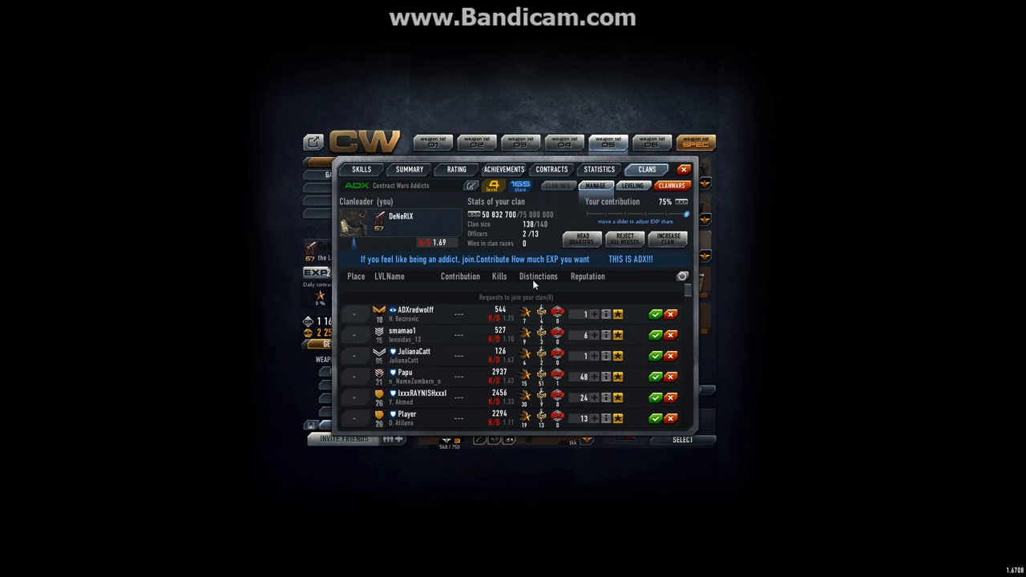
{"action": "mouse_move", "coordinate": [487, 320]}
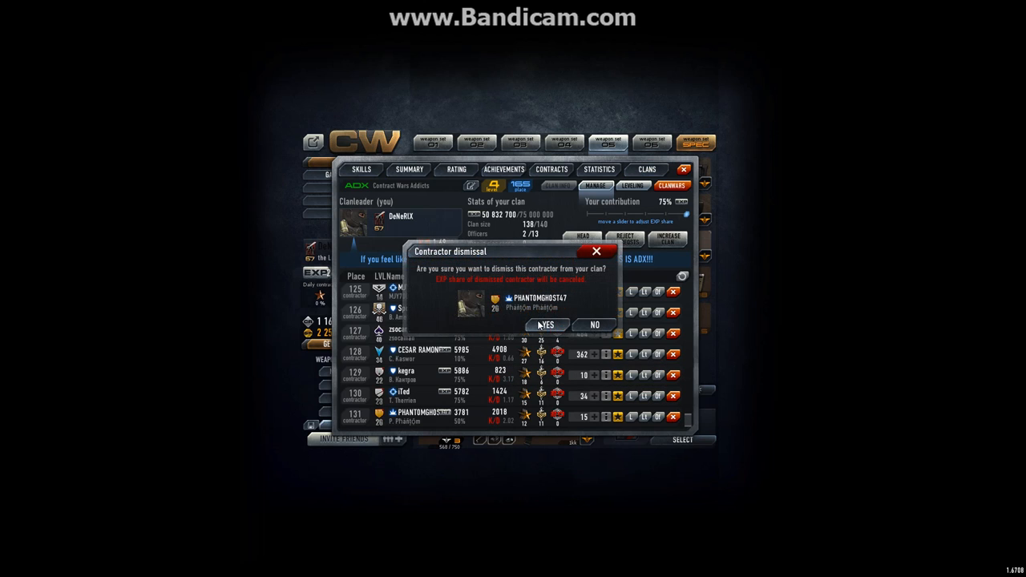
- Confirm the Contractor dismissal dialog with YES, removing the inactive member from clan ADX
{"action": "left_click", "coordinate": [545, 323]}
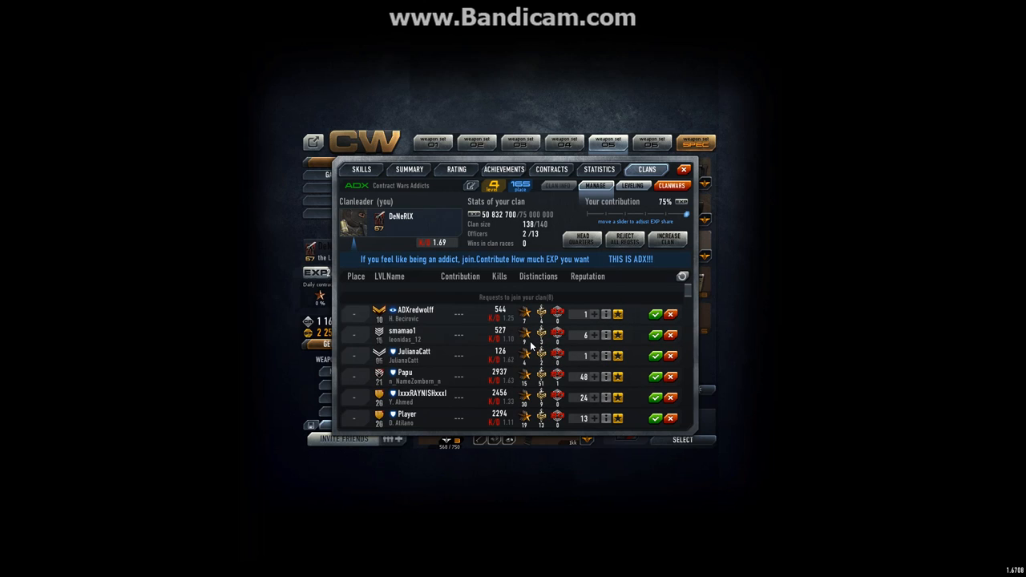
- Scroll the clan panel down to the Current contractors roster ranked by contribution
{"action": "scroll", "scroll_direction": "down", "scroll_amount": 3}
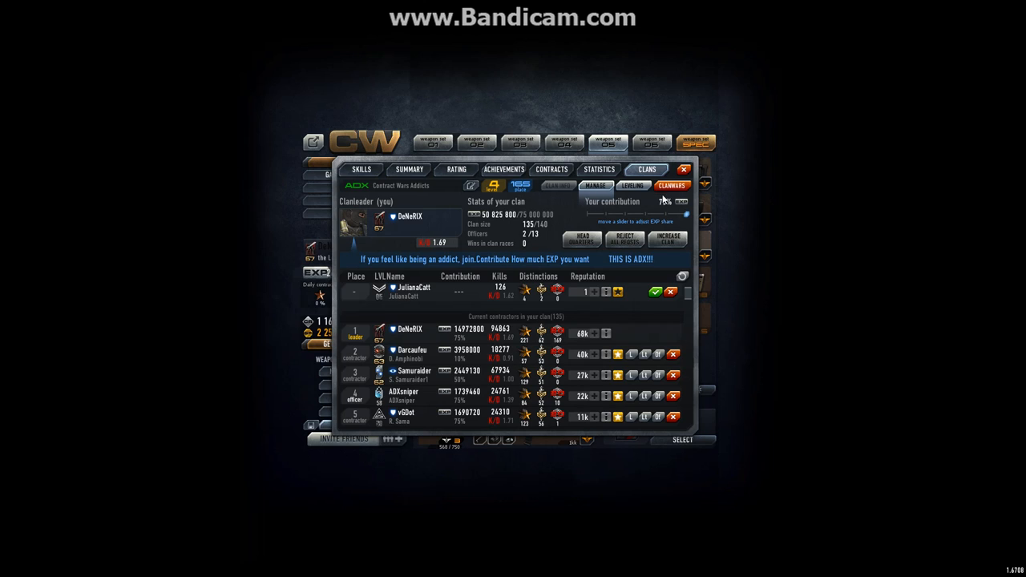
- View the overall clan rating, then the clan's donations history log
{"action": "left_click", "coordinate": [431, 186]}
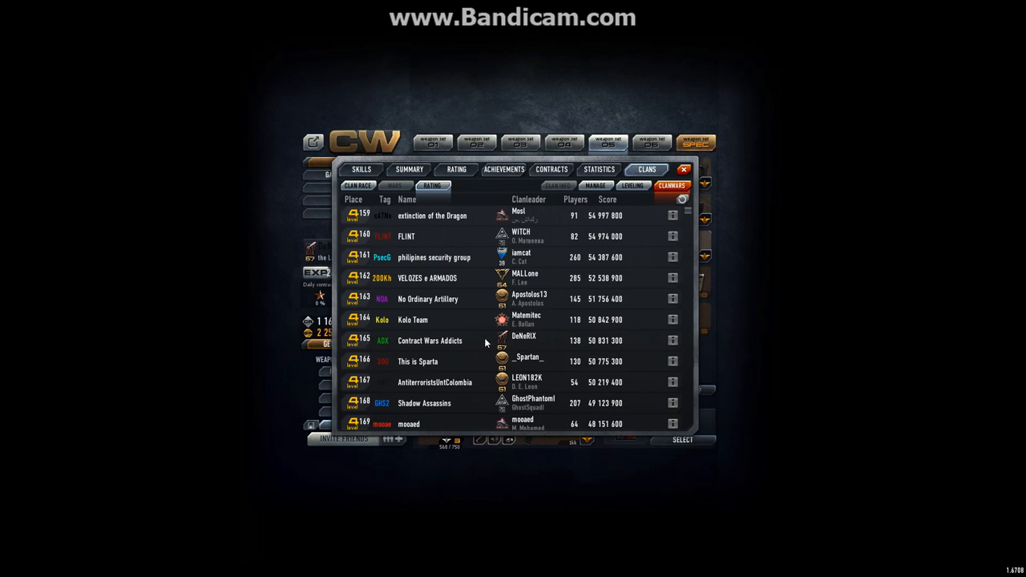
{"action": "mouse_move", "coordinate": [599, 241]}
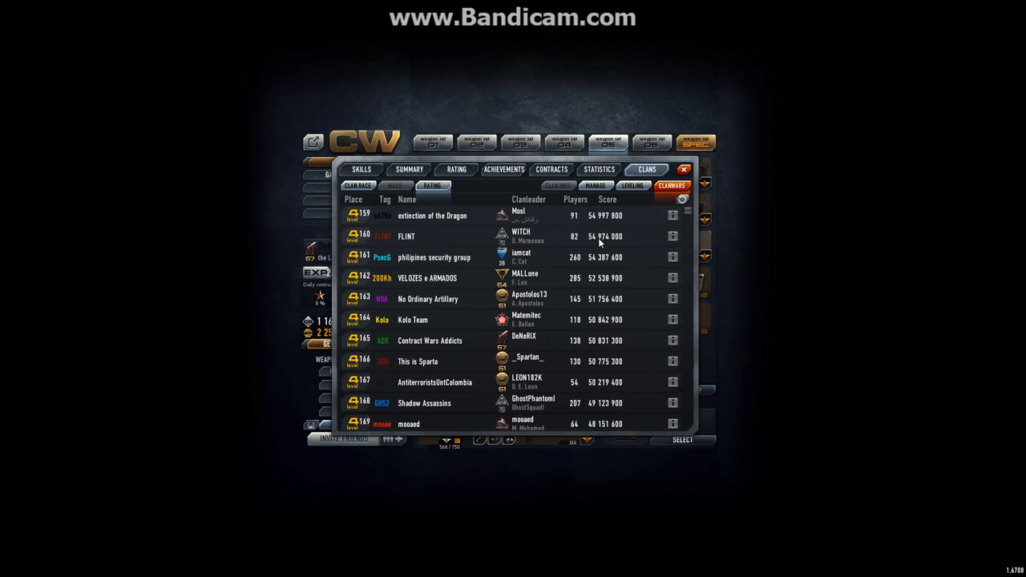
{"action": "mouse_move", "coordinate": [524, 317]}
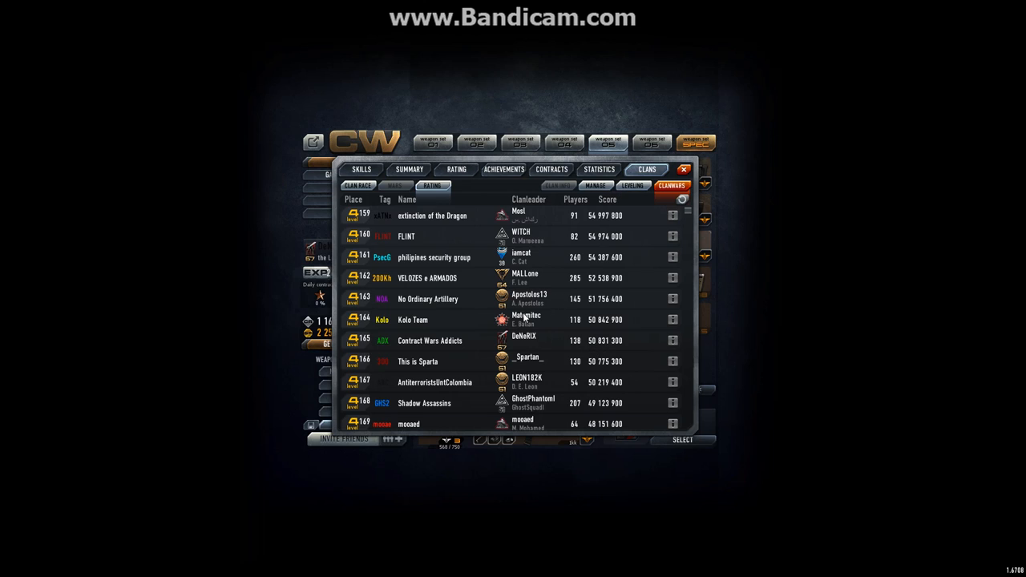
{"action": "left_click", "coordinate": [470, 186]}
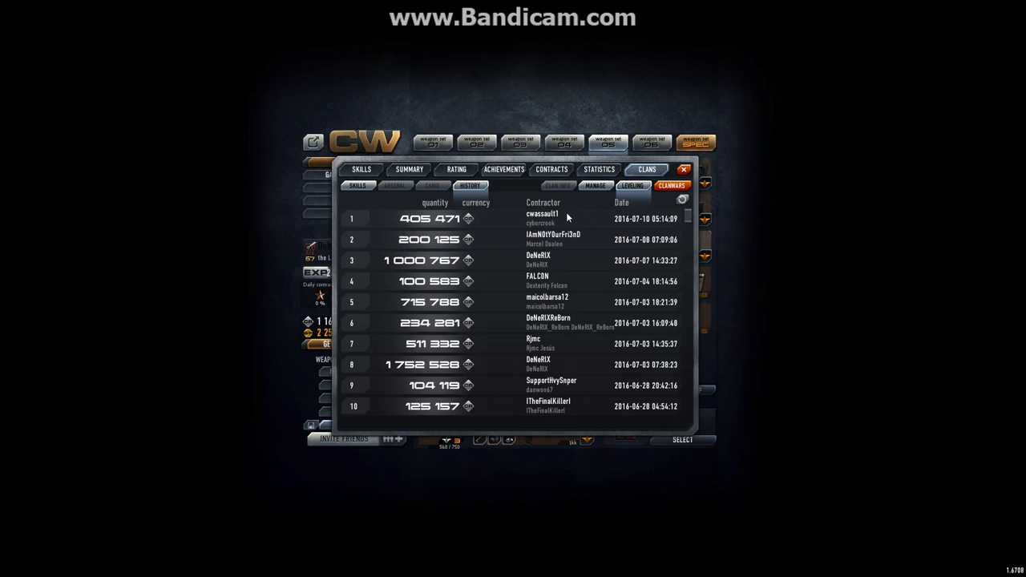
- Show the clan skills upgrades and decline the Clan damage rental offer with NO
{"action": "left_click", "coordinate": [357, 186]}
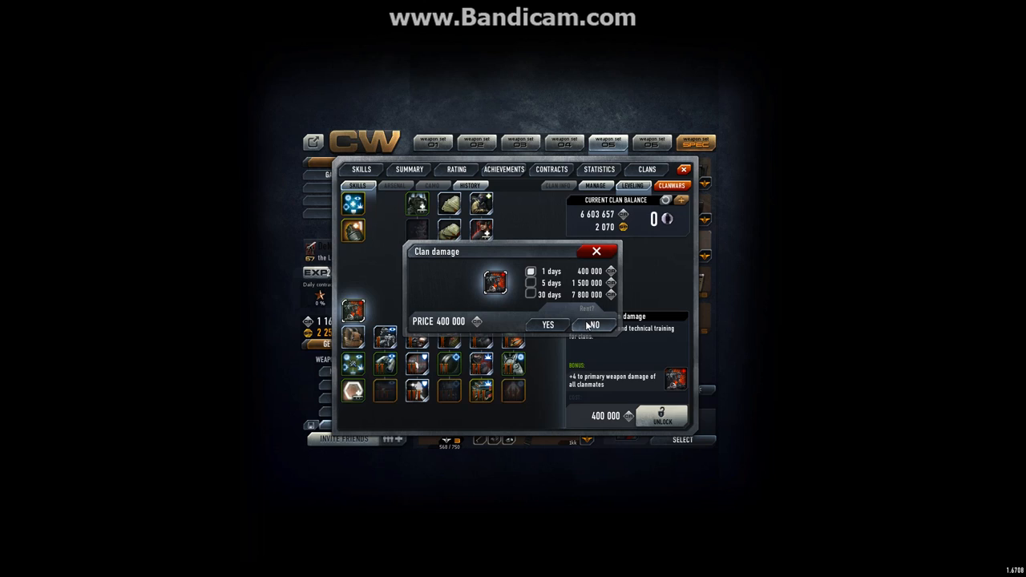
{"action": "left_click", "coordinate": [593, 324]}
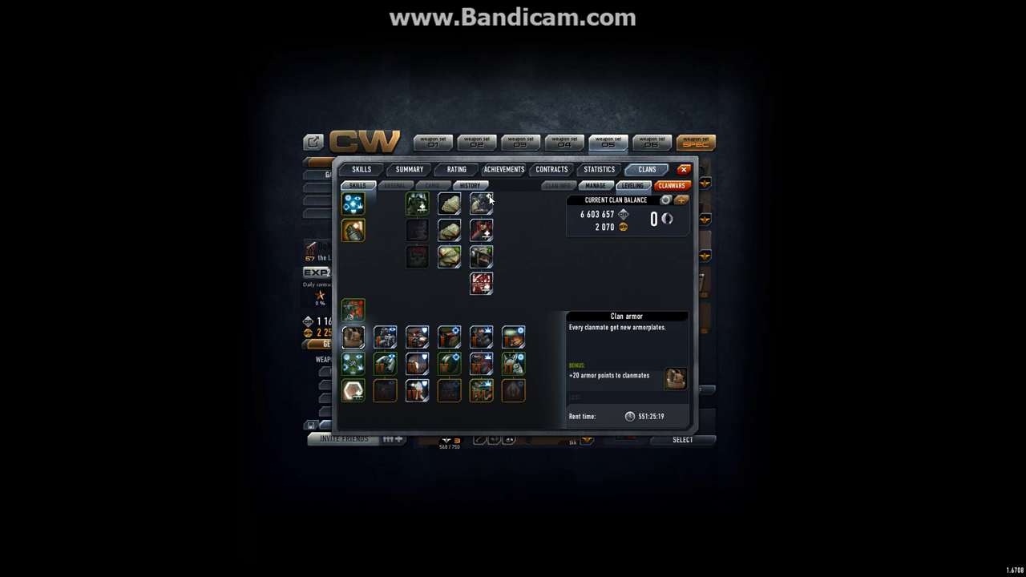
{"action": "left_click", "coordinate": [468, 186]}
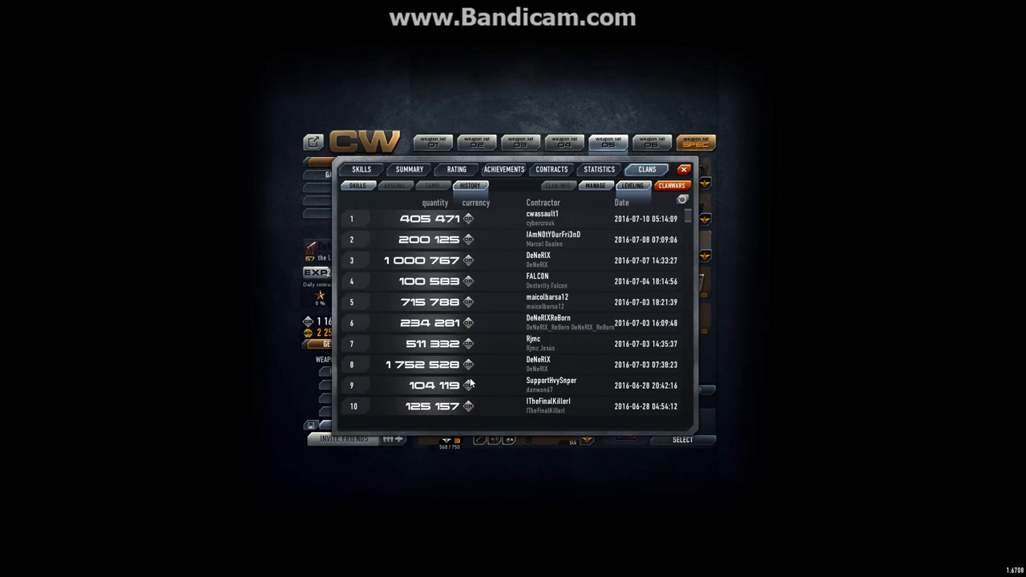
{"action": "mouse_move", "coordinate": [423, 372]}
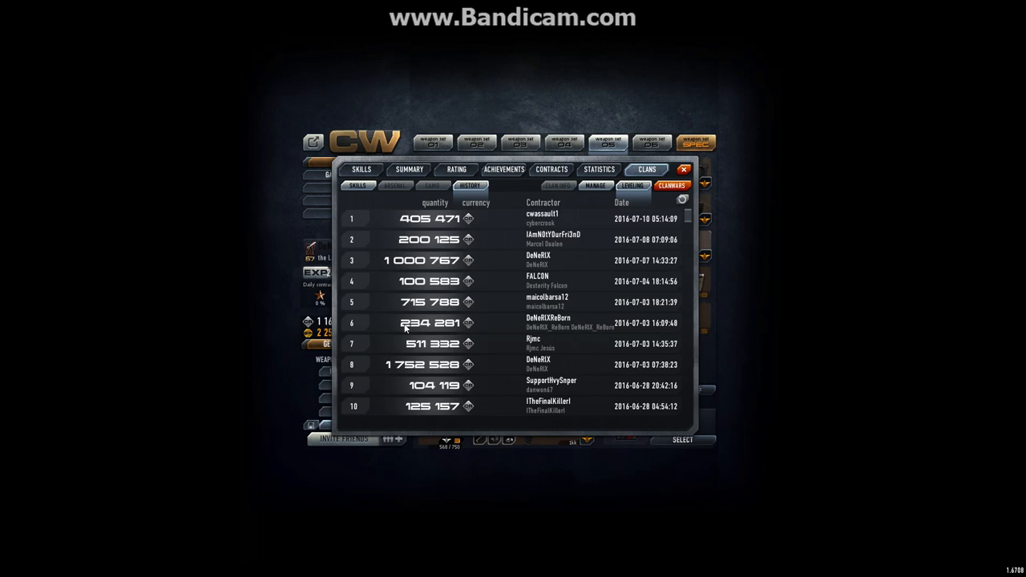
{"action": "mouse_move", "coordinate": [539, 348]}
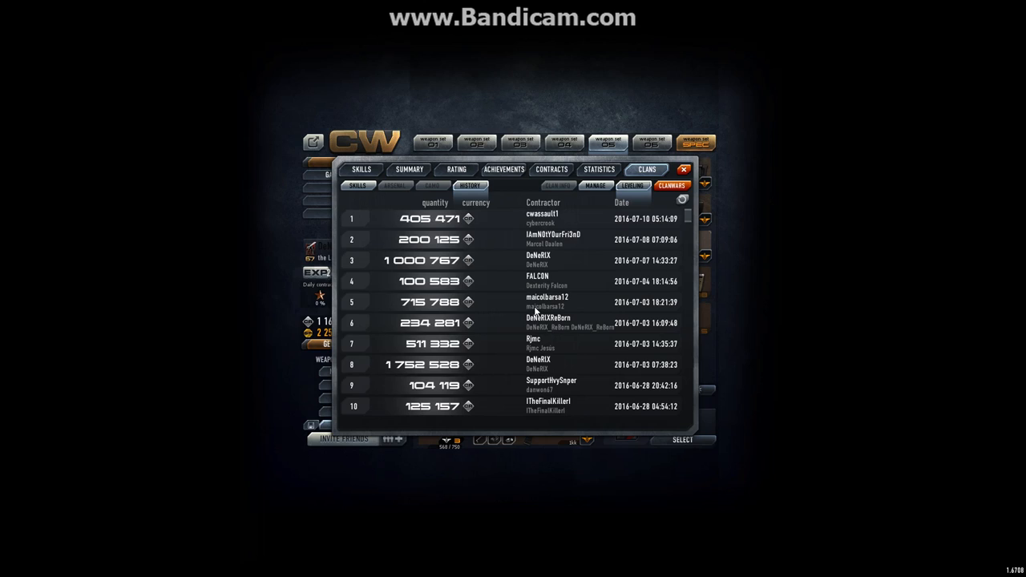
{"action": "mouse_move", "coordinate": [571, 311]}
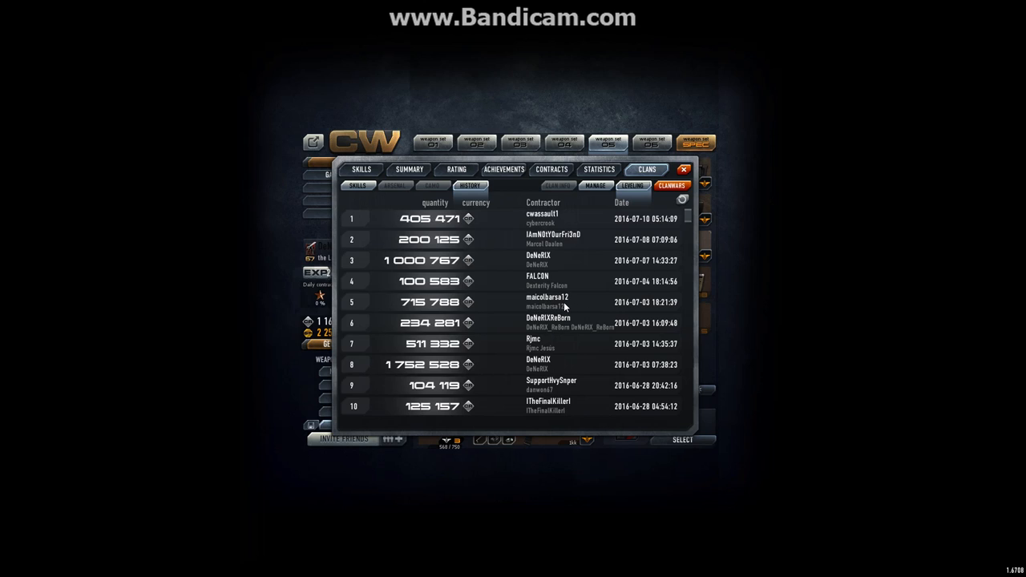
{"action": "mouse_move", "coordinate": [561, 302]}
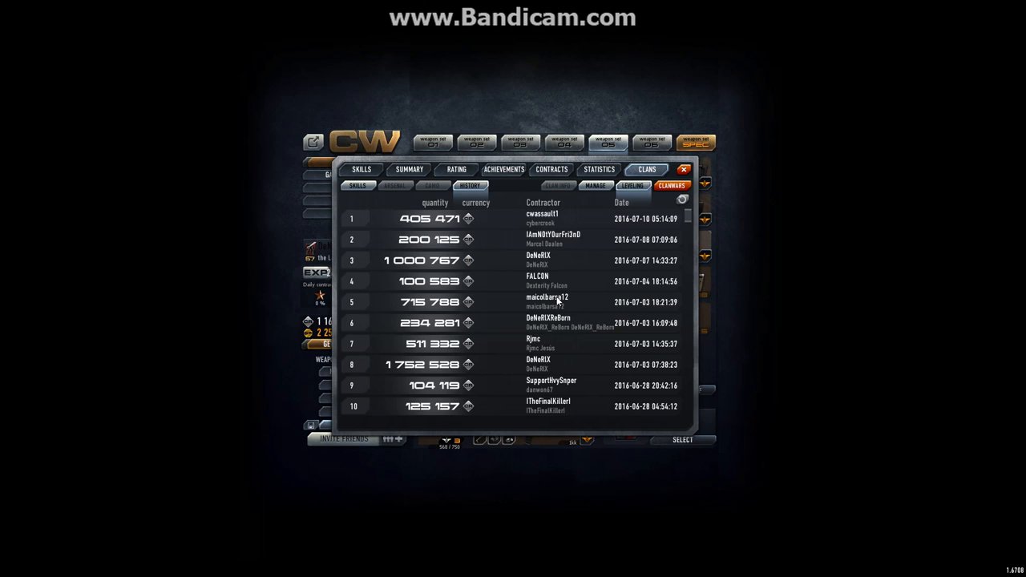
{"action": "mouse_move", "coordinate": [558, 302]}
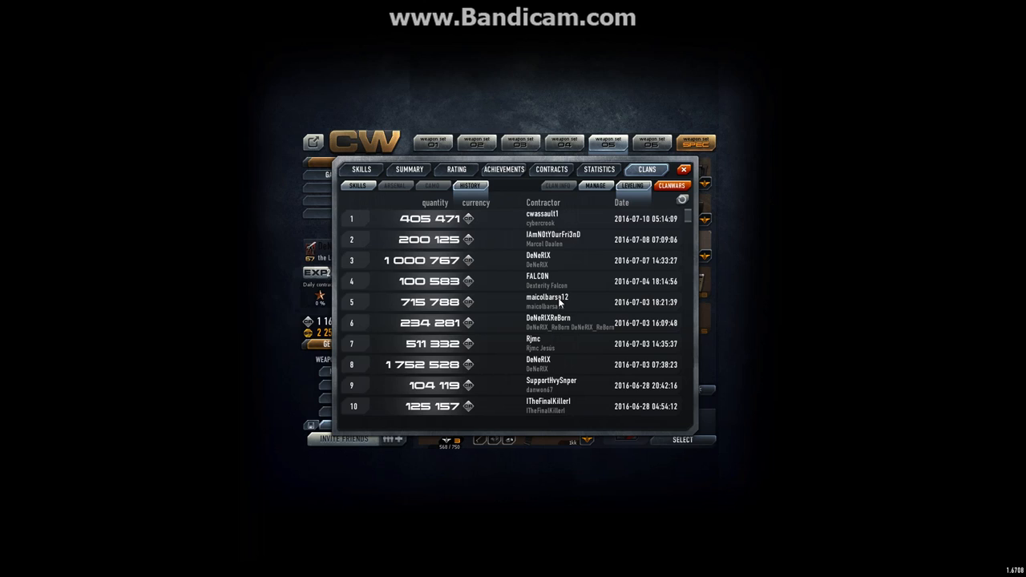
{"action": "mouse_move", "coordinate": [555, 292]}
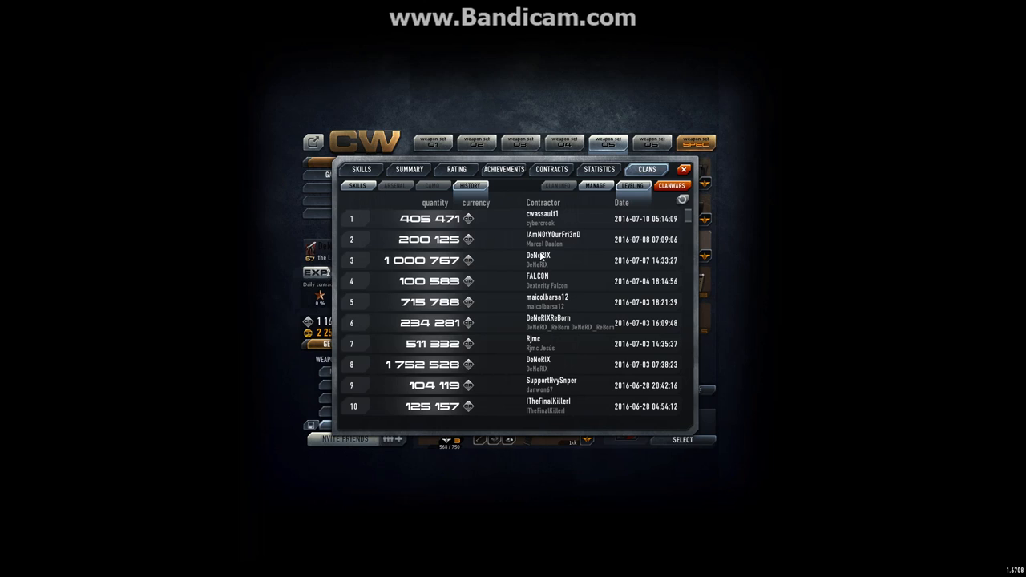
{"action": "mouse_move", "coordinate": [568, 254]}
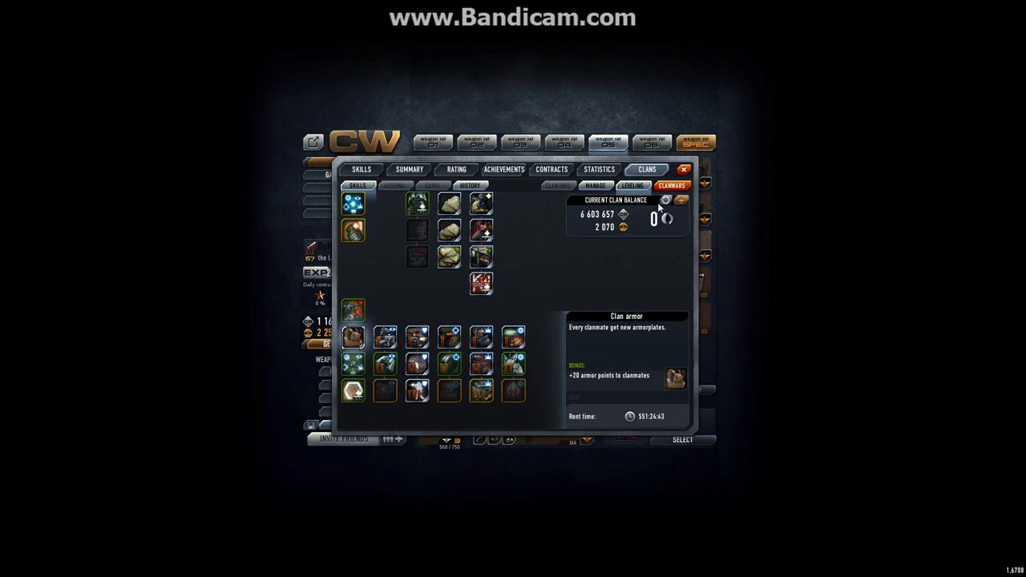
- Donate CR from the account to the clan balance and confirm the transfer
{"action": "left_click", "coordinate": [682, 199]}
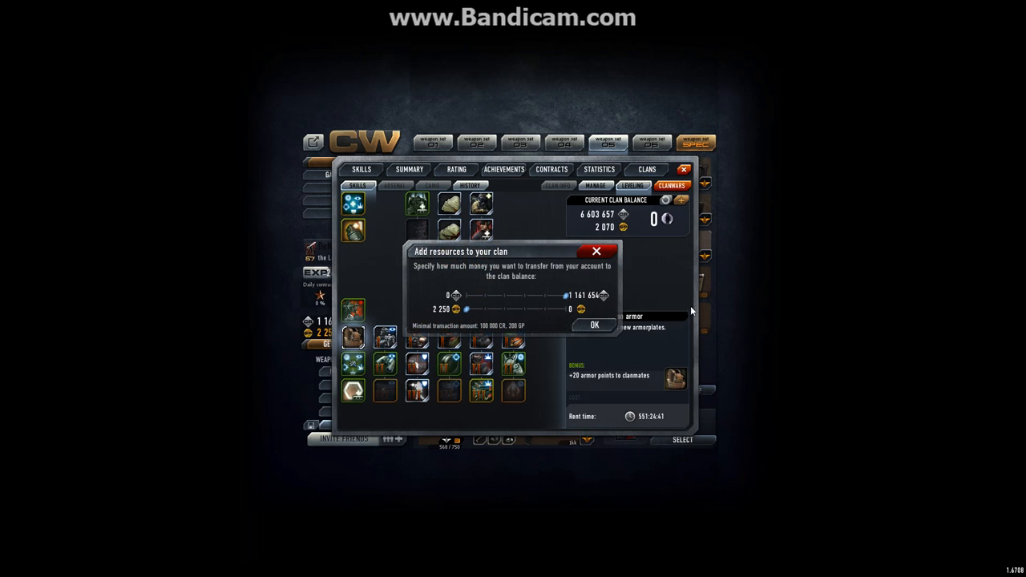
{"action": "left_click", "coordinate": [594, 324]}
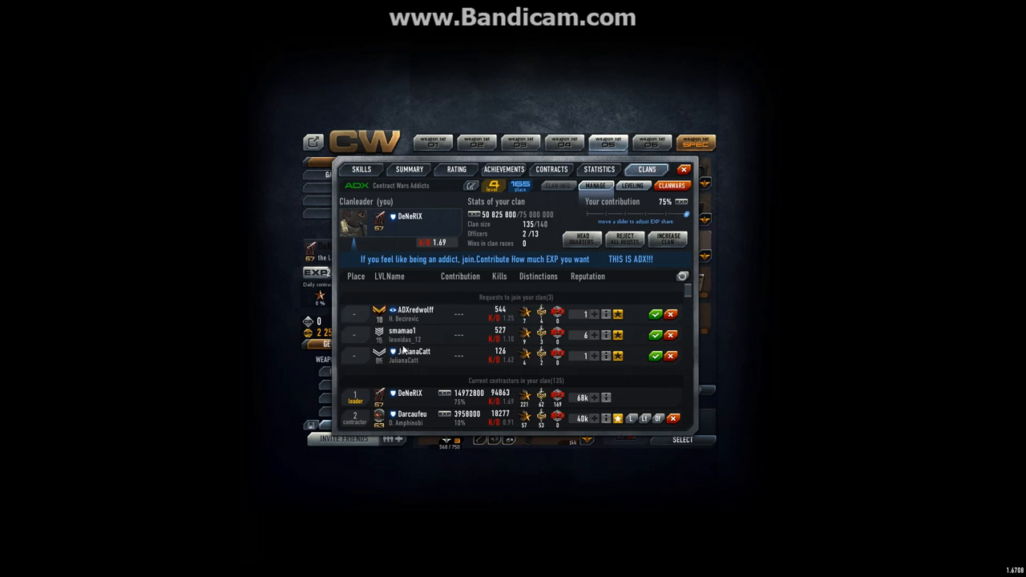
- Approve the second applicant's join request to clan ADX, leaving one pending
{"action": "left_click", "coordinate": [671, 312]}
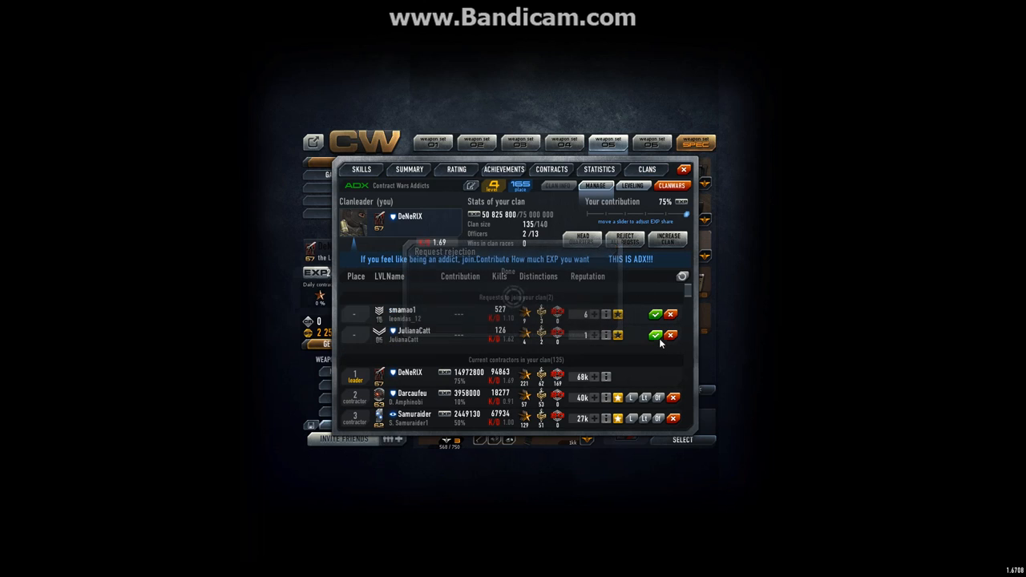
{"action": "left_click", "coordinate": [671, 335]}
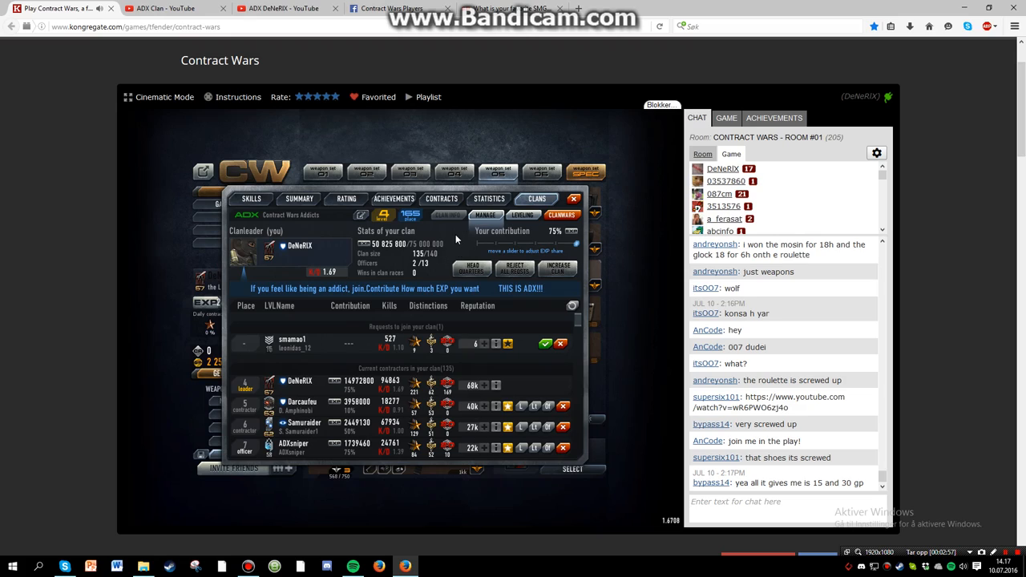
{"action": "mouse_move", "coordinate": [468, 223]}
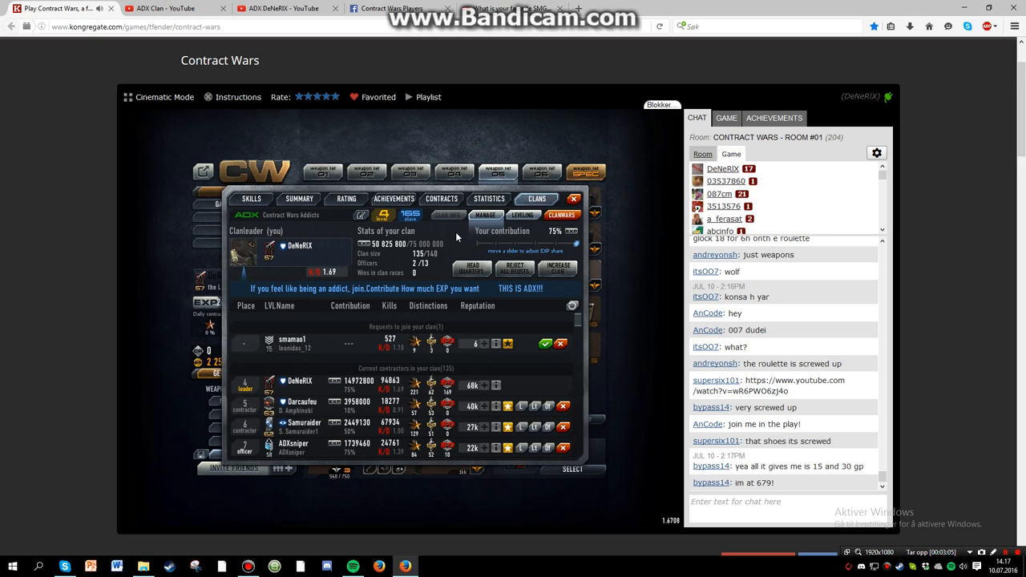
- Show the ADX DeNeRIX YouTube channel home page in its browser tab
{"action": "left_click", "coordinate": [280, 8]}
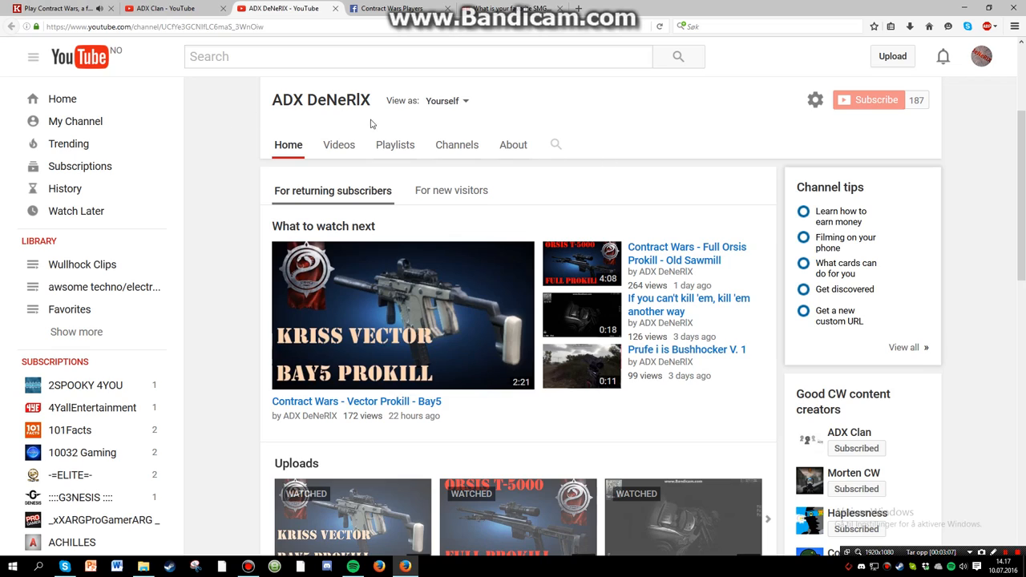
{"action": "mouse_move", "coordinate": [538, 208]}
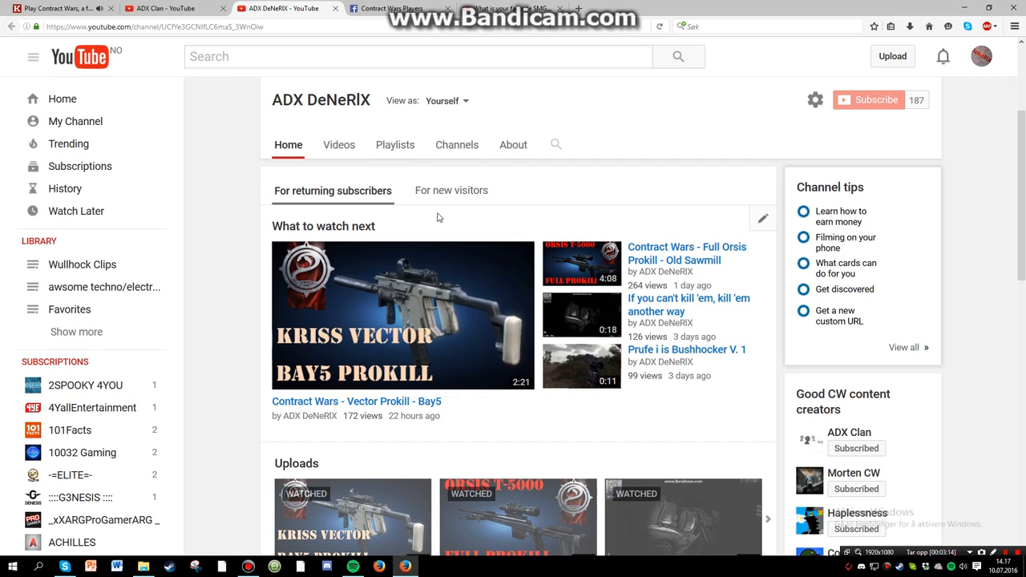
{"action": "left_click", "coordinate": [160, 8]}
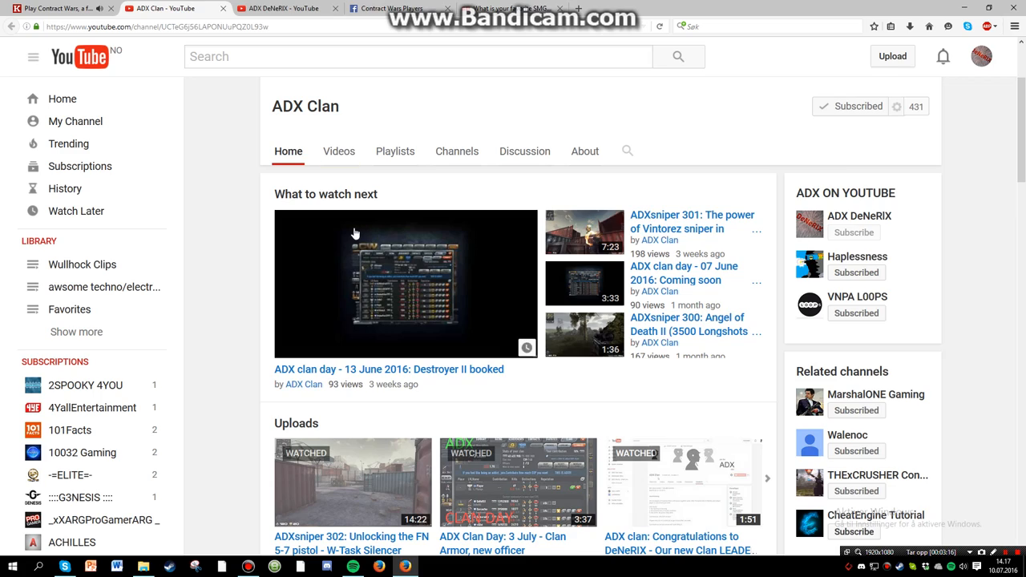
{"action": "mouse_move", "coordinate": [417, 225]}
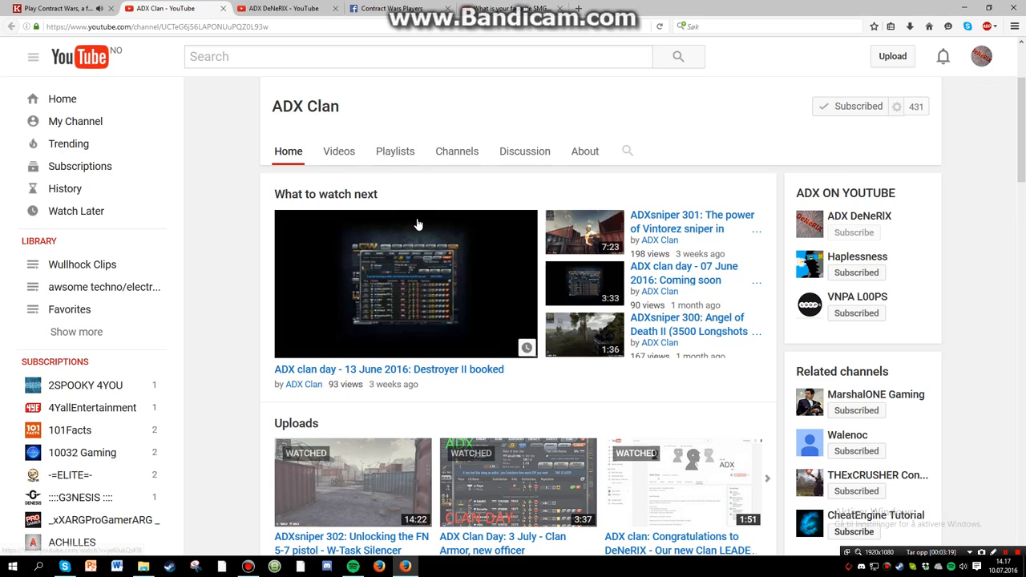
{"action": "mouse_move", "coordinate": [404, 223]}
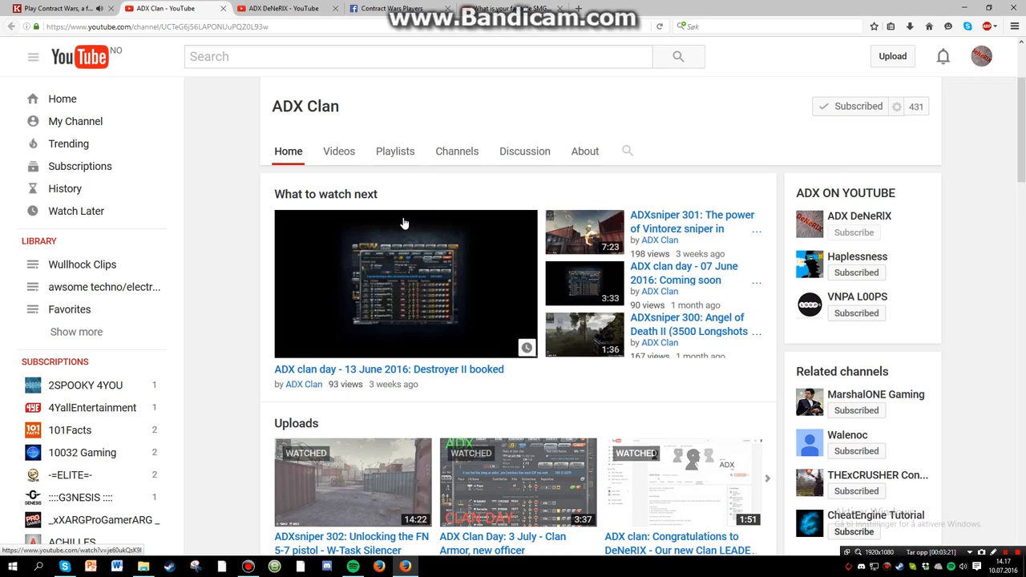
{"action": "mouse_move", "coordinate": [393, 227]}
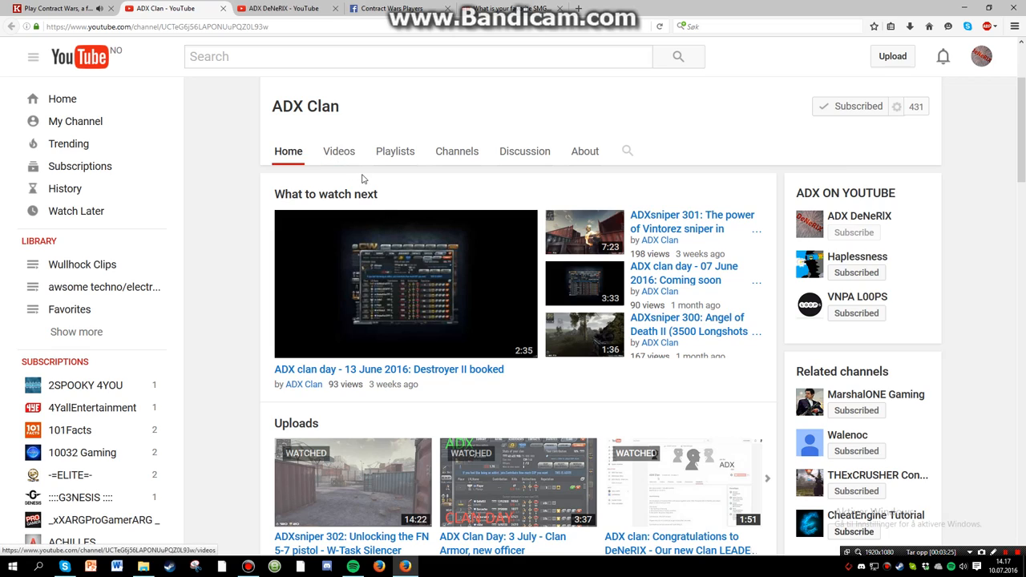
{"action": "mouse_move", "coordinate": [311, 134]}
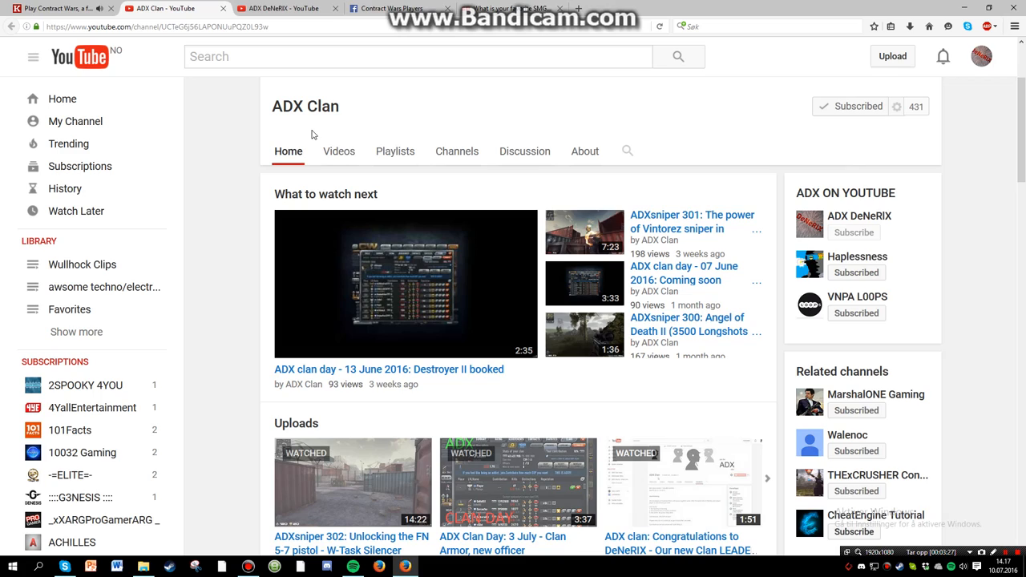
{"action": "mouse_move", "coordinate": [315, 137]}
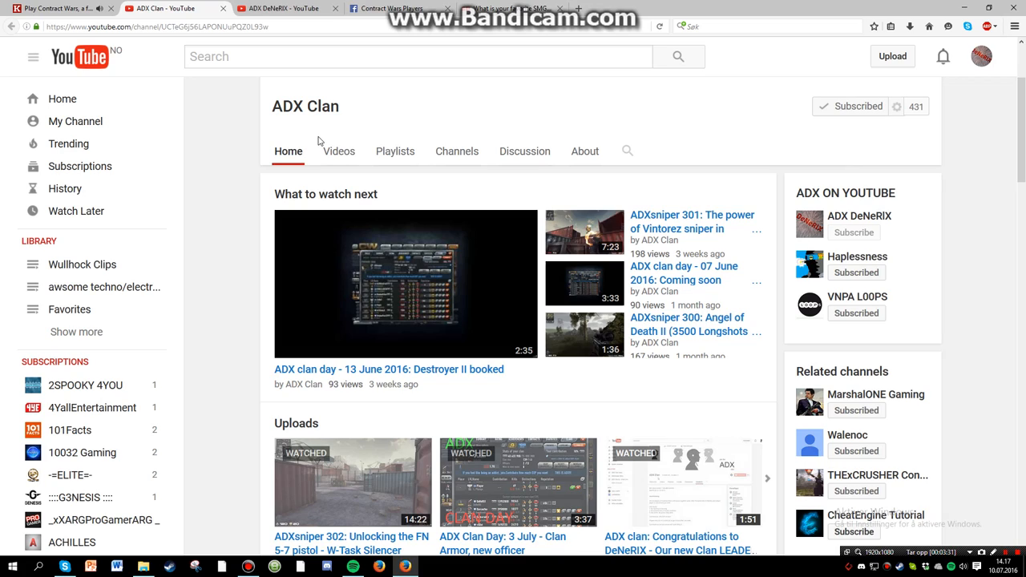
{"action": "mouse_move", "coordinate": [273, 166]}
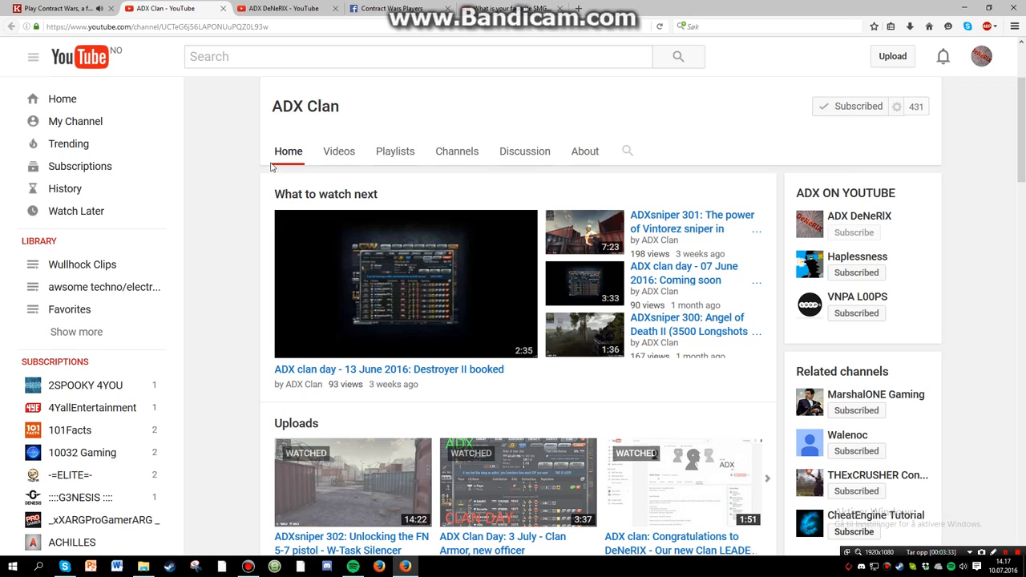
{"action": "mouse_move", "coordinate": [317, 113]}
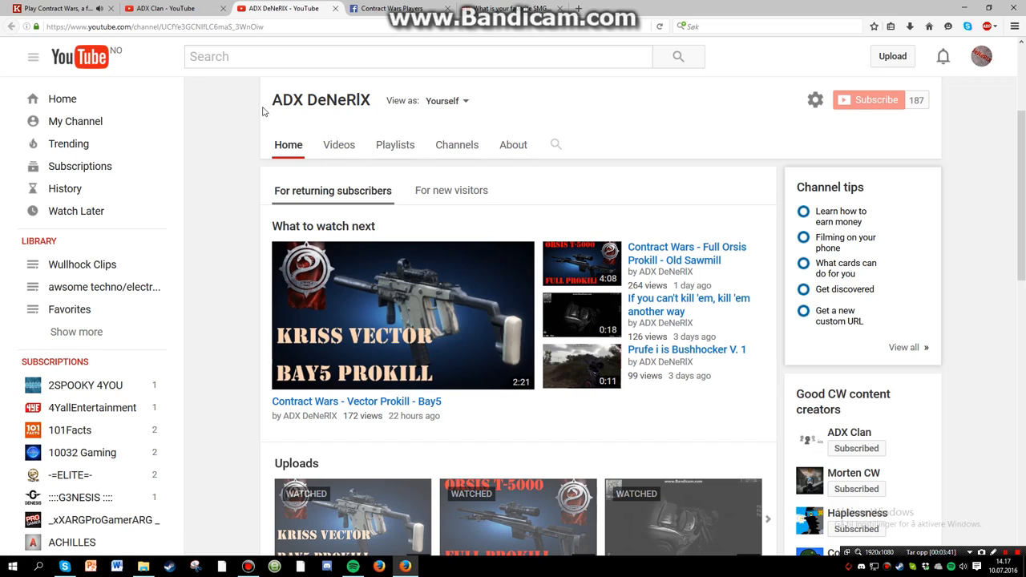
{"action": "mouse_move", "coordinate": [282, 135]}
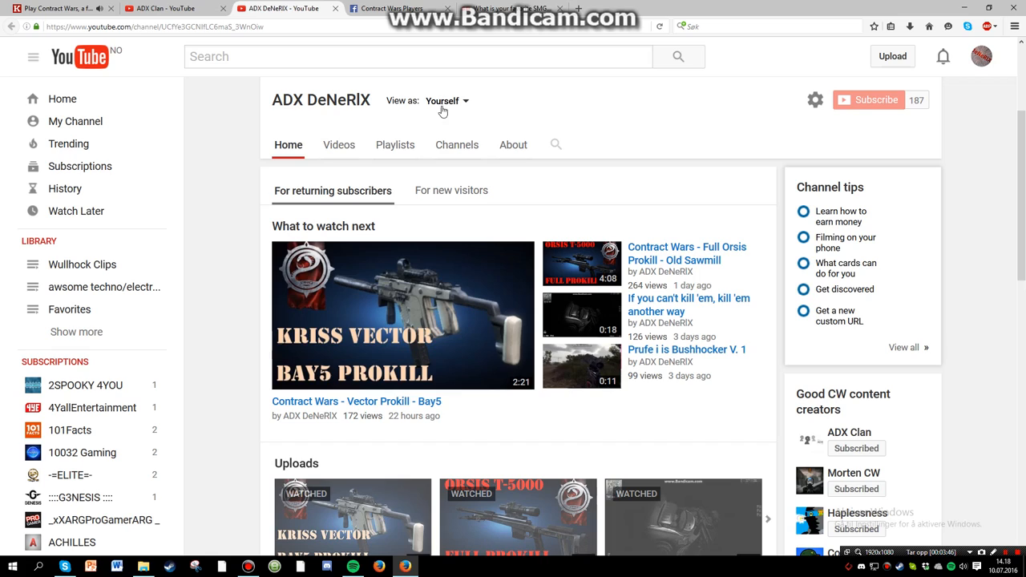
- Present the favourite SMG Straw Poll and the Contract Wars Players group post, staying on the page
{"action": "left_click", "coordinate": [497, 10]}
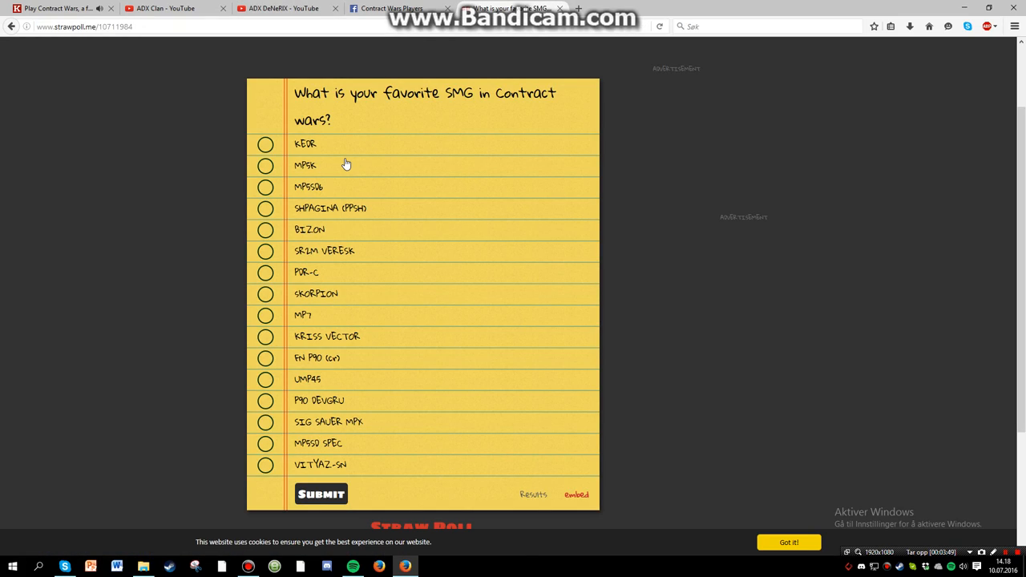
{"action": "mouse_move", "coordinate": [343, 160]}
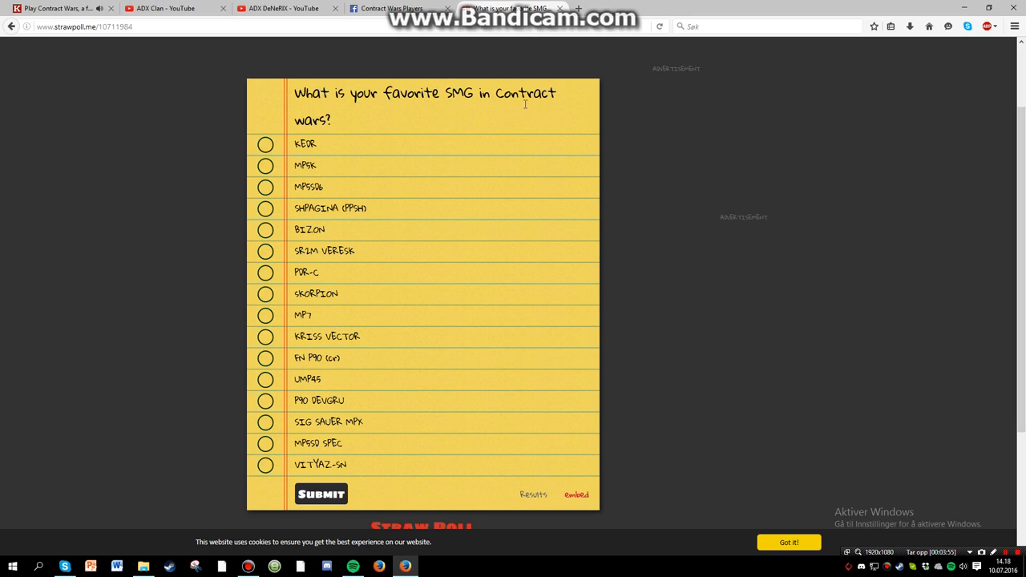
{"action": "mouse_move", "coordinate": [333, 171]}
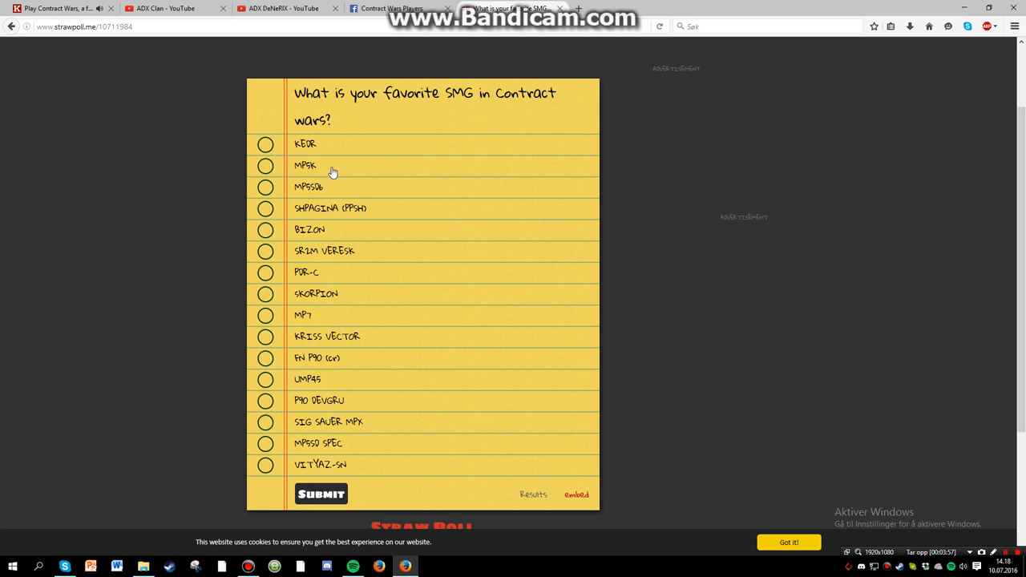
{"action": "mouse_move", "coordinate": [299, 148]}
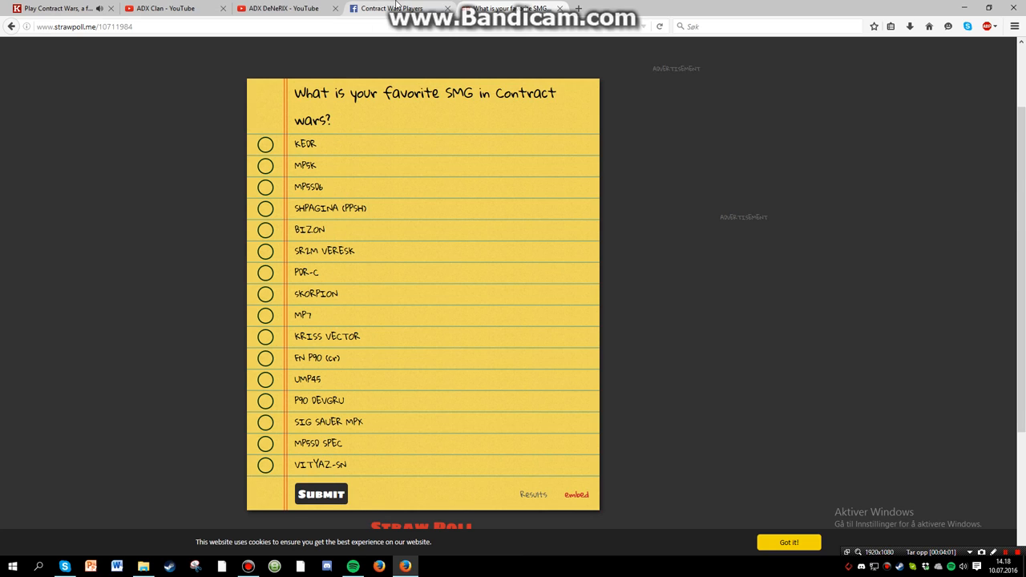
{"action": "left_click", "coordinate": [388, 8]}
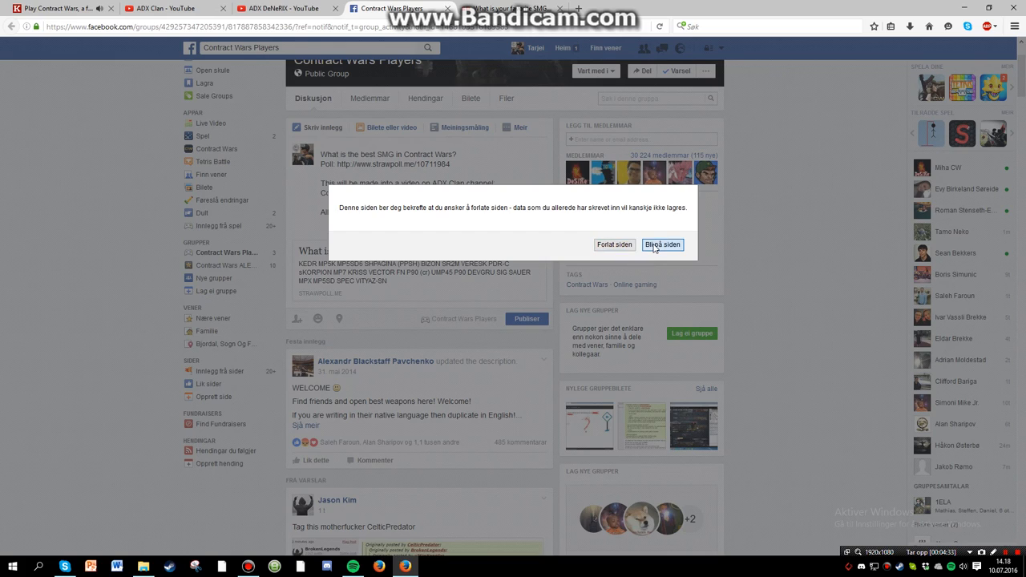
{"action": "left_click", "coordinate": [662, 244]}
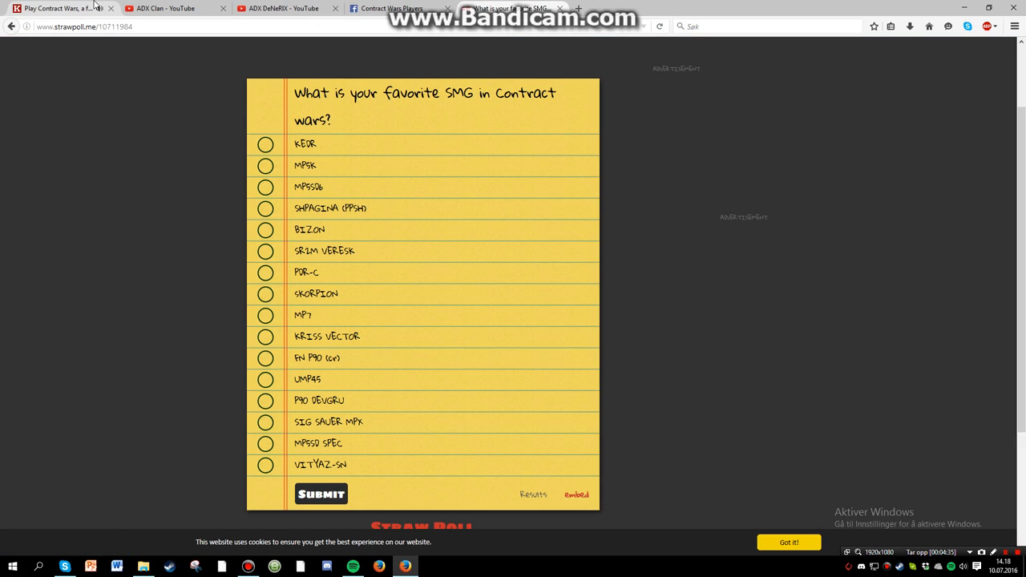
- Return to Contract Wars on Kongregate and show the rating of all clans
{"action": "left_click", "coordinate": [56, 8]}
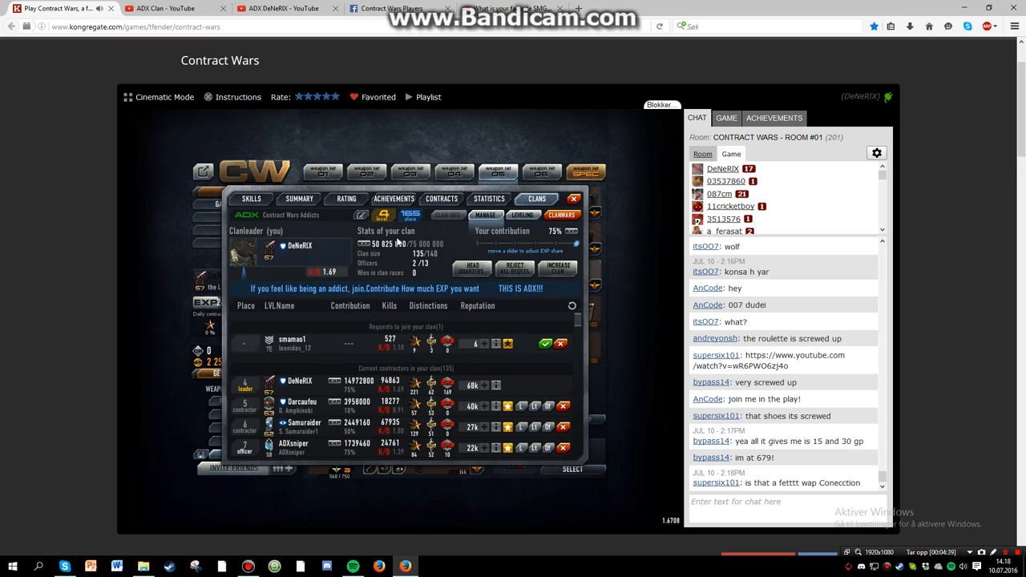
{"action": "left_click", "coordinate": [321, 215]}
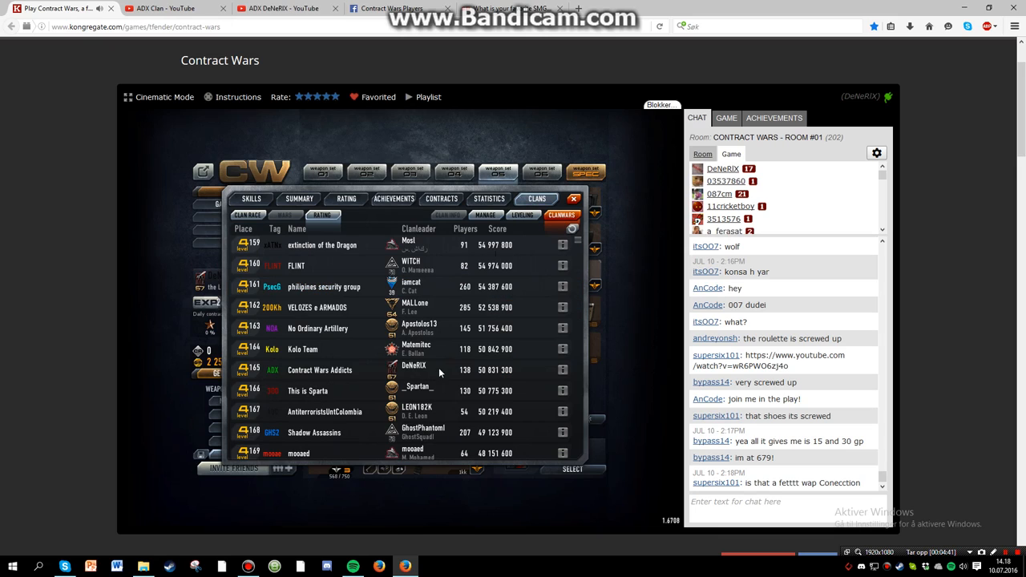